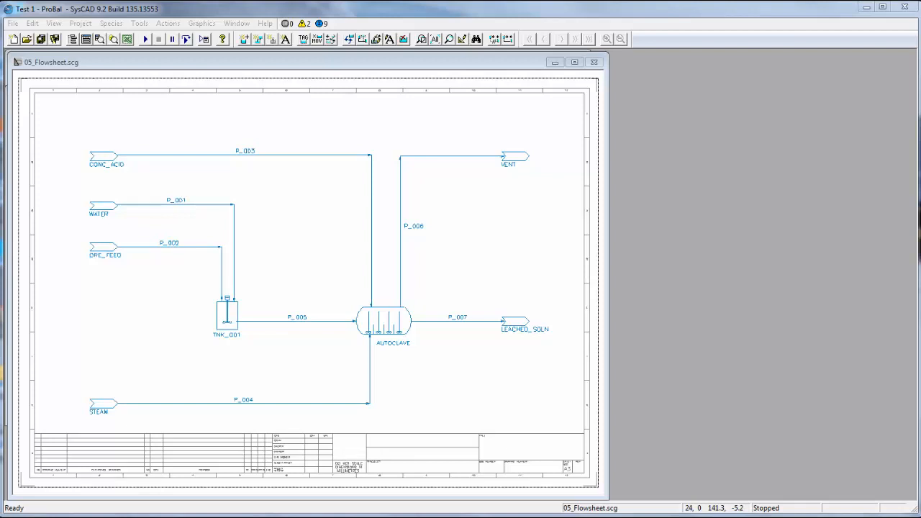
{"action": "mouse_move", "coordinate": [449, 354]}
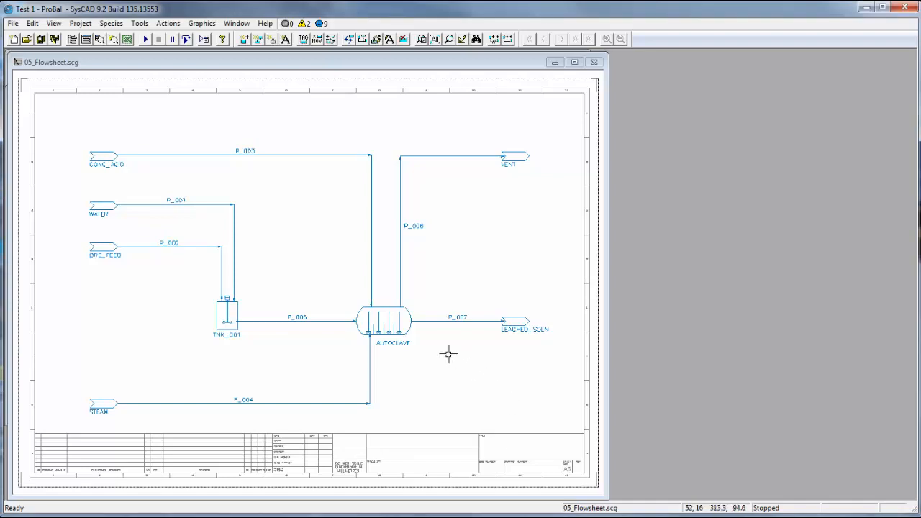
{"action": "mouse_move", "coordinate": [186, 247]}
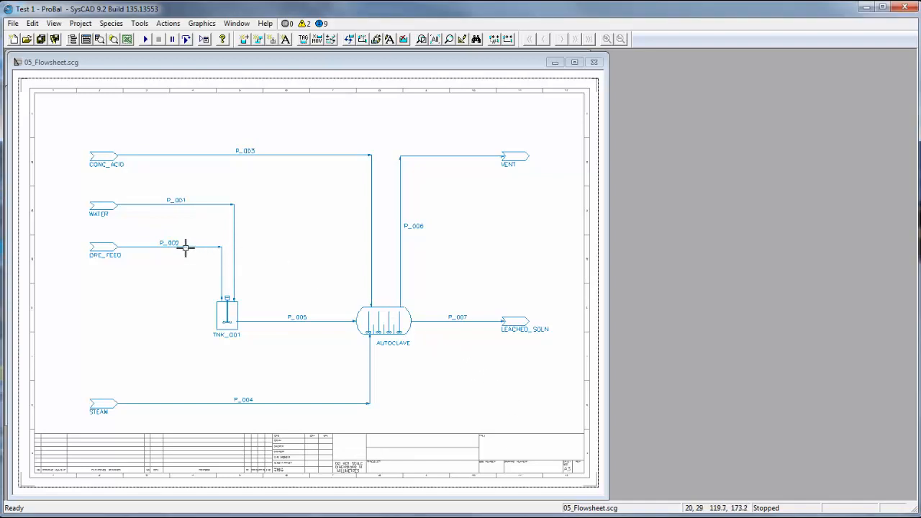
Bring up the access window for ore-feed pipe P_002 showing its flow conditions
{"action": "double_click", "coordinate": [176, 243]}
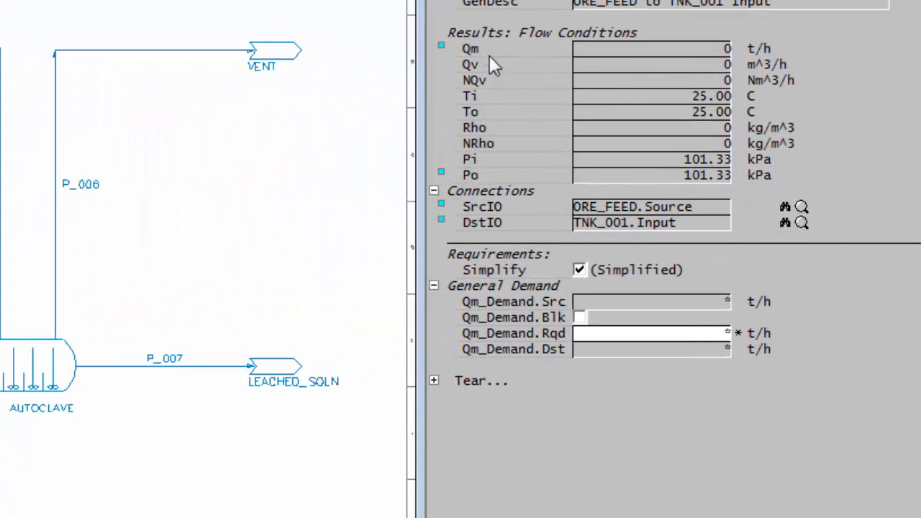
{"action": "mouse_move", "coordinate": [492, 64]}
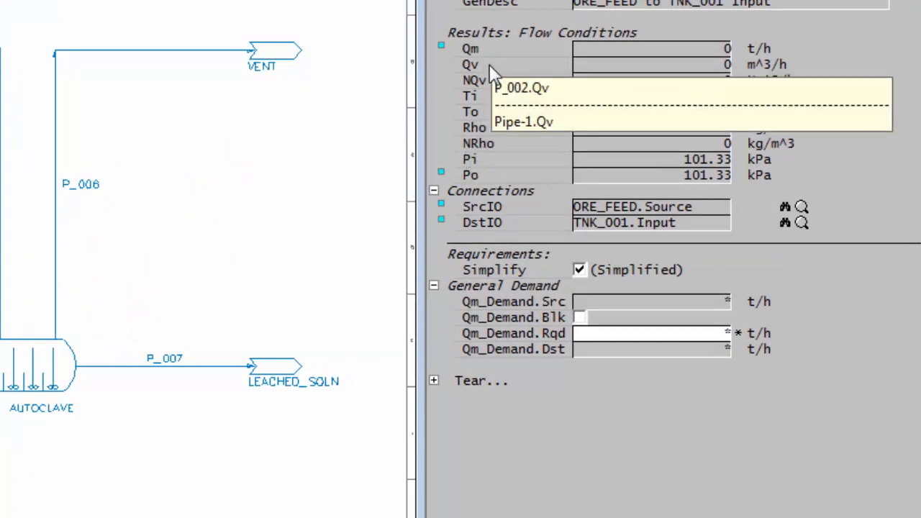
{"action": "mouse_move", "coordinate": [834, 112]}
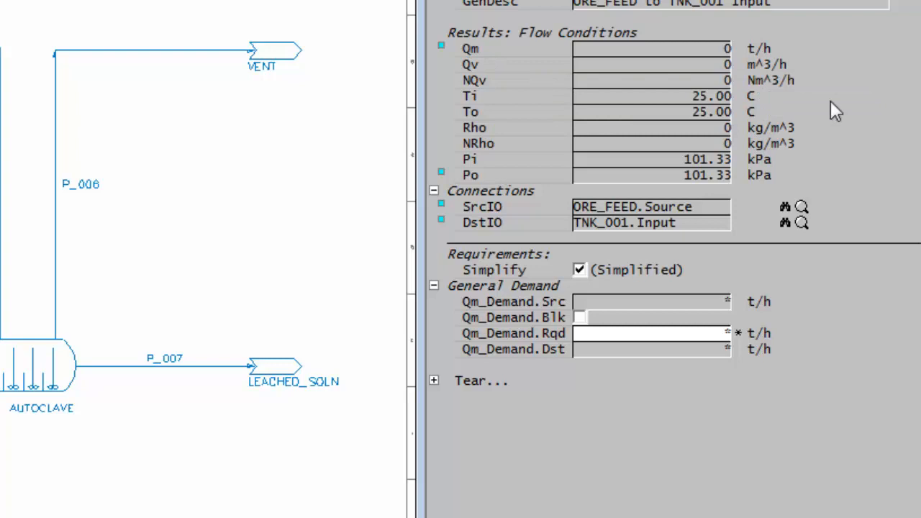
{"action": "mouse_move", "coordinate": [532, 60]}
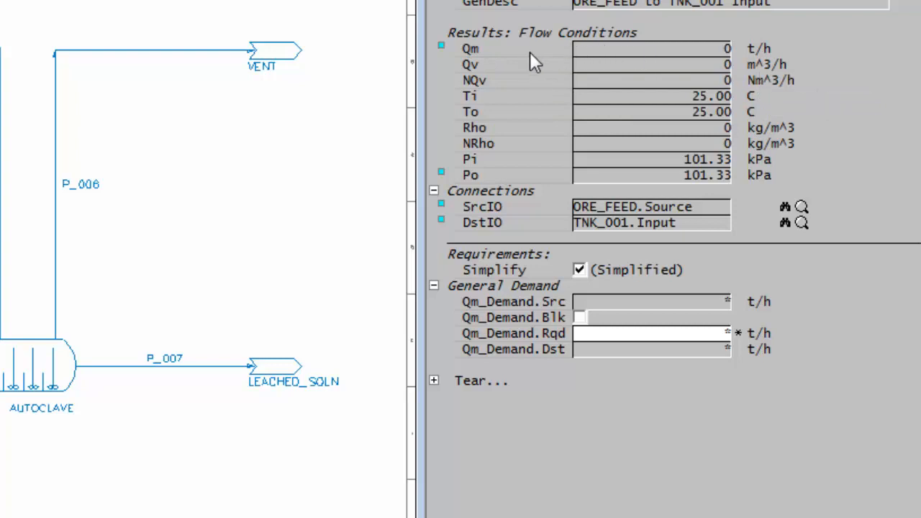
Display P_002's mass flow Qm in kg/h via the Conversions menu
{"action": "left_click", "coordinate": [469, 49]}
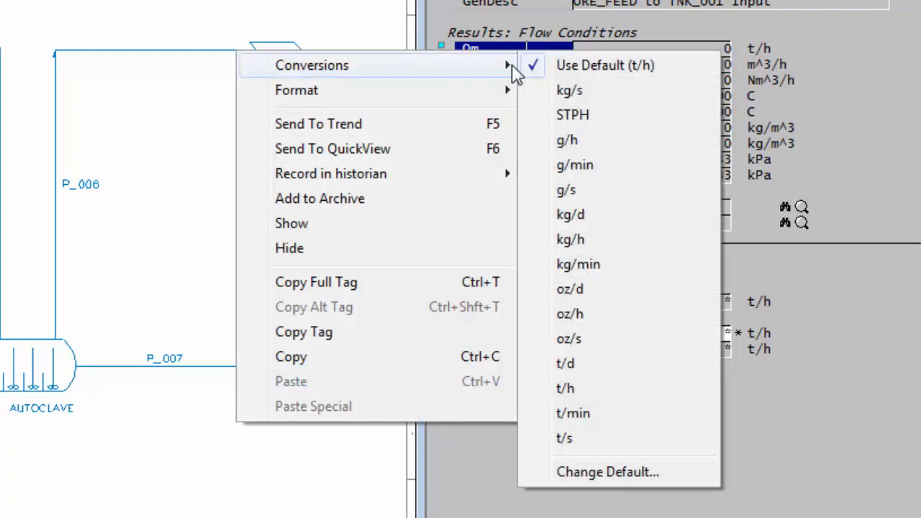
{"action": "mouse_move", "coordinate": [674, 72]}
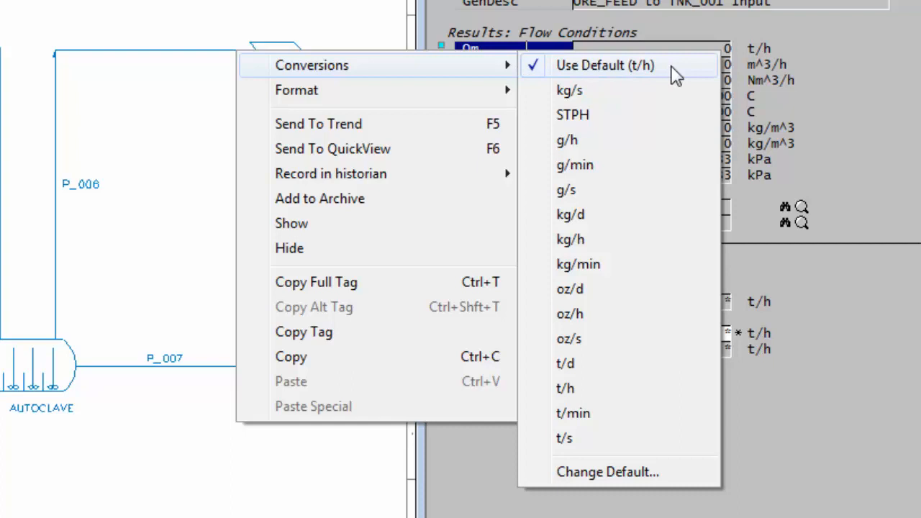
{"action": "mouse_move", "coordinate": [669, 116]}
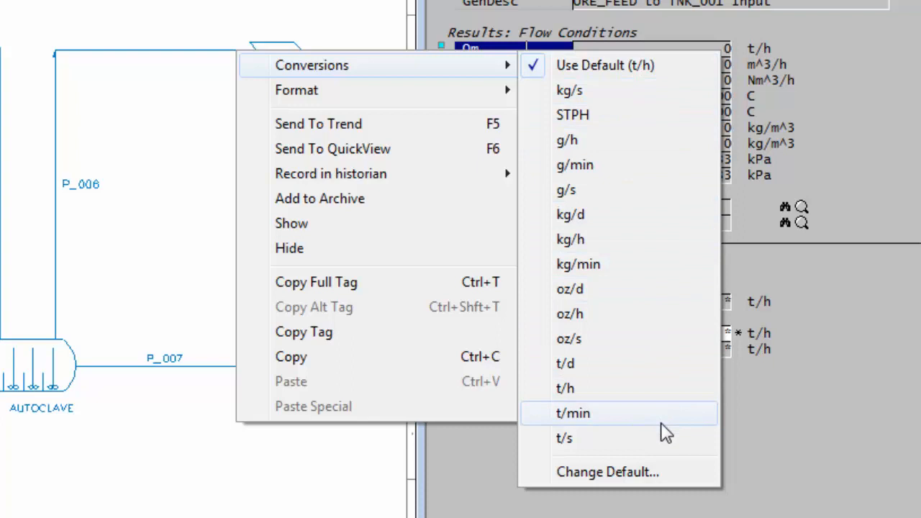
{"action": "mouse_move", "coordinate": [640, 239]}
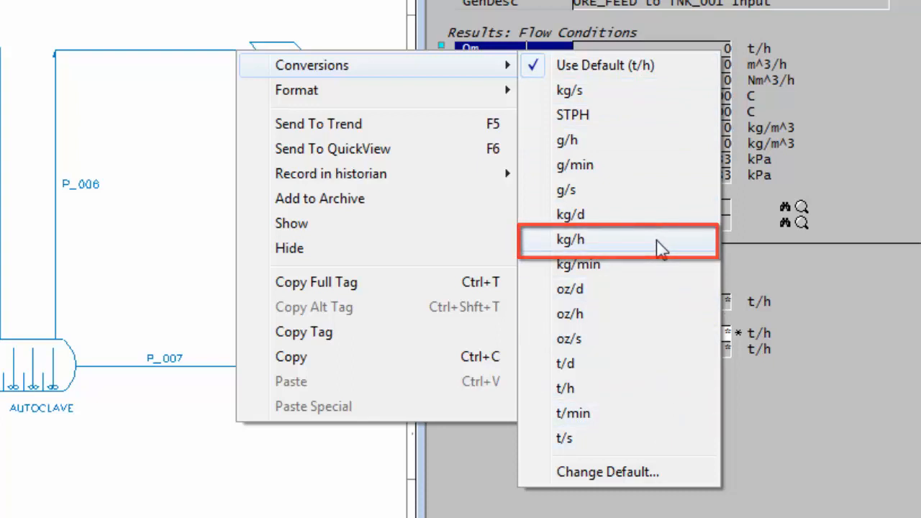
{"action": "left_click", "coordinate": [570, 239]}
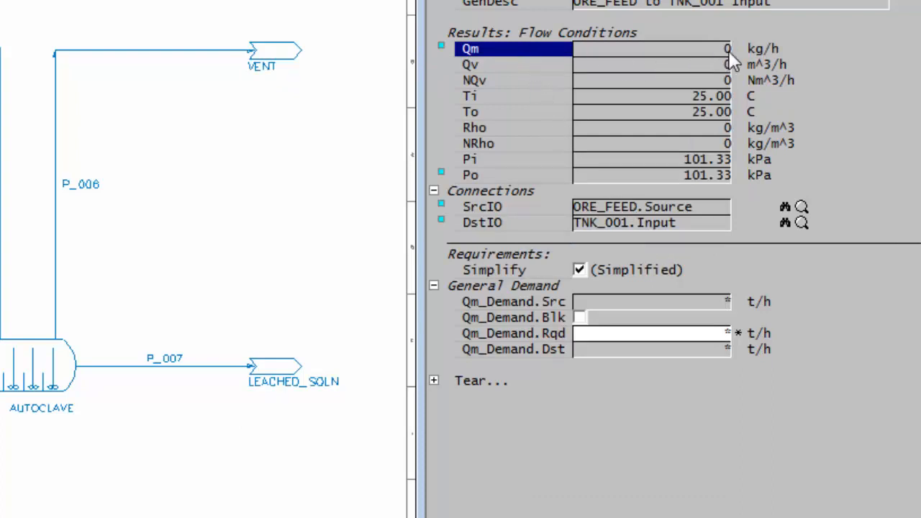
{"action": "mouse_move", "coordinate": [774, 55]}
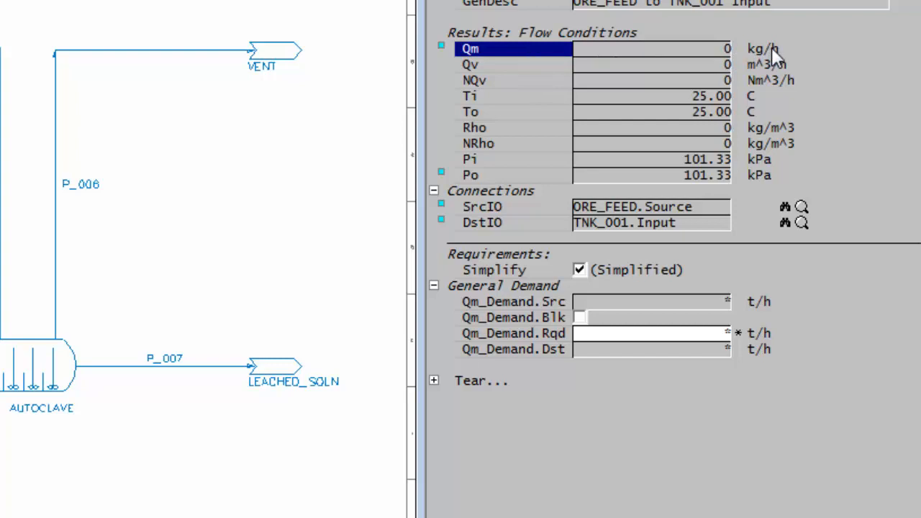
{"action": "mouse_move", "coordinate": [797, 57]}
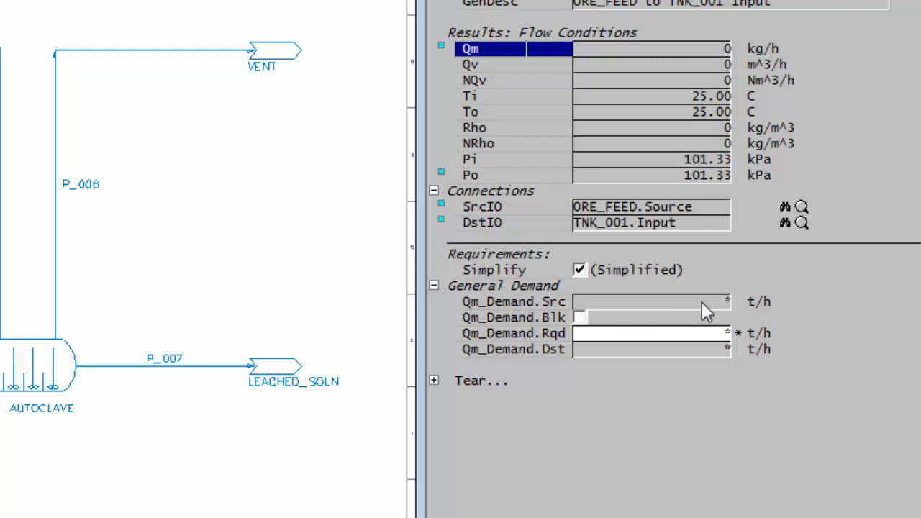
{"action": "mouse_move", "coordinate": [727, 368]}
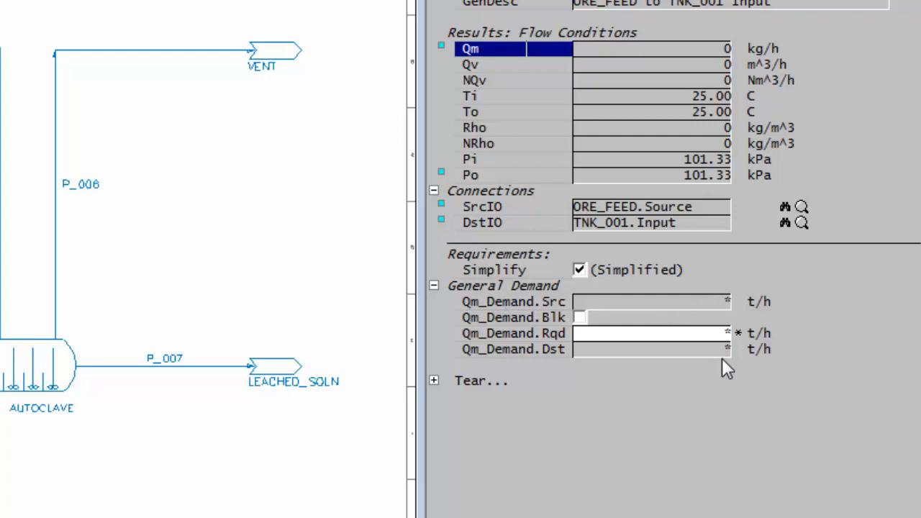
{"action": "mouse_move", "coordinate": [581, 147]}
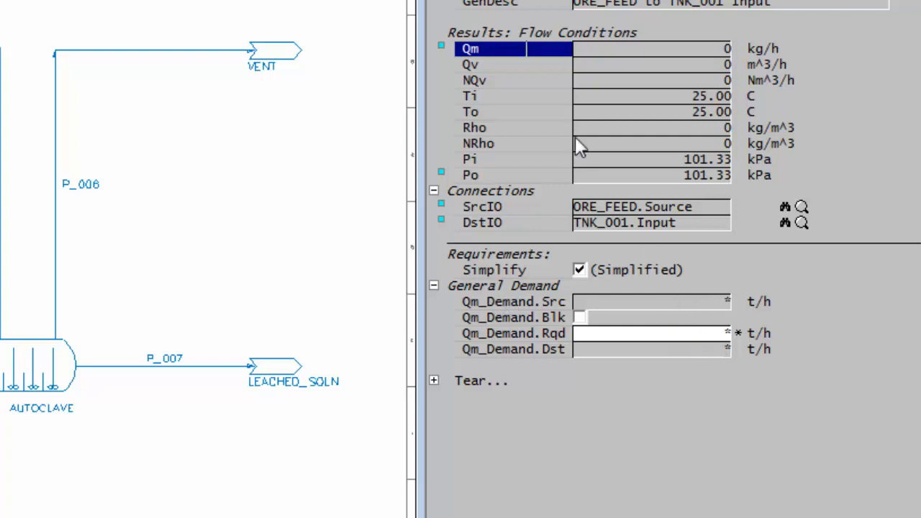
{"action": "mouse_move", "coordinate": [518, 58]}
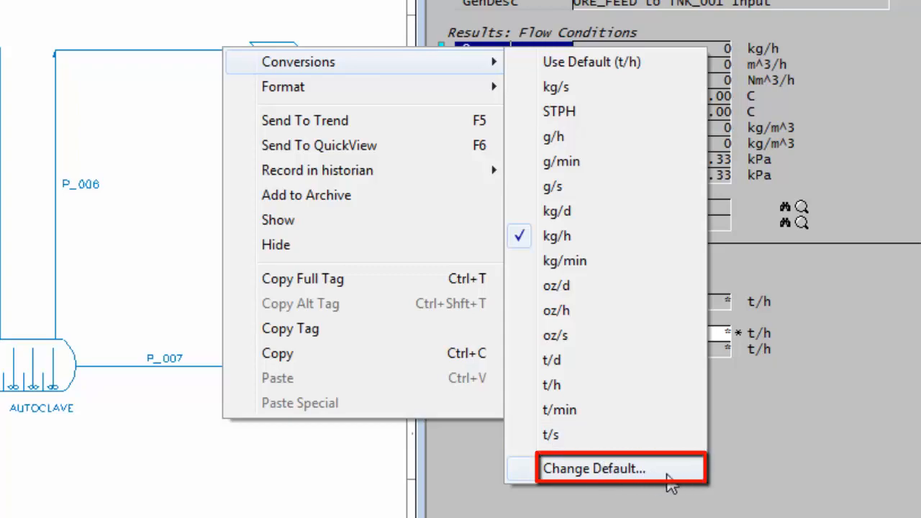
Make kg/h the default mass flow unit and hide ST/s, oz/d, oz/h and oz/s
{"action": "left_click", "coordinate": [593, 468]}
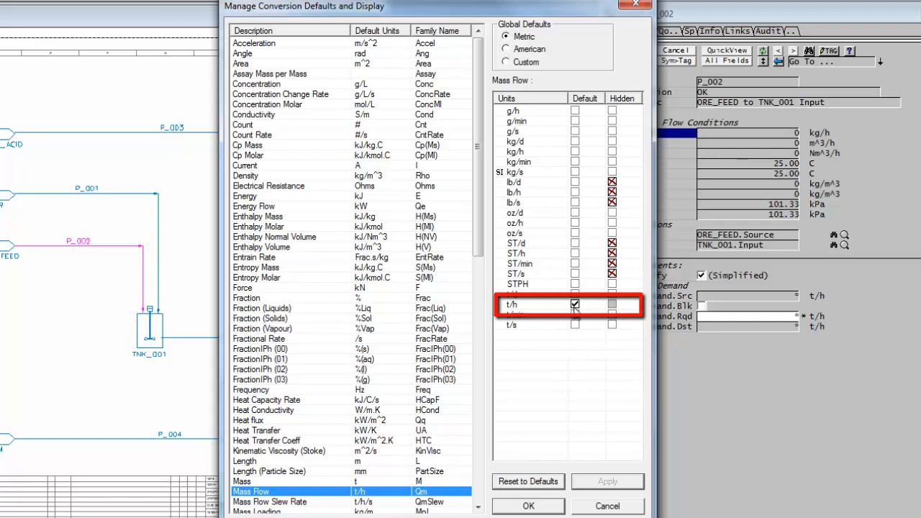
{"action": "mouse_move", "coordinate": [559, 316]}
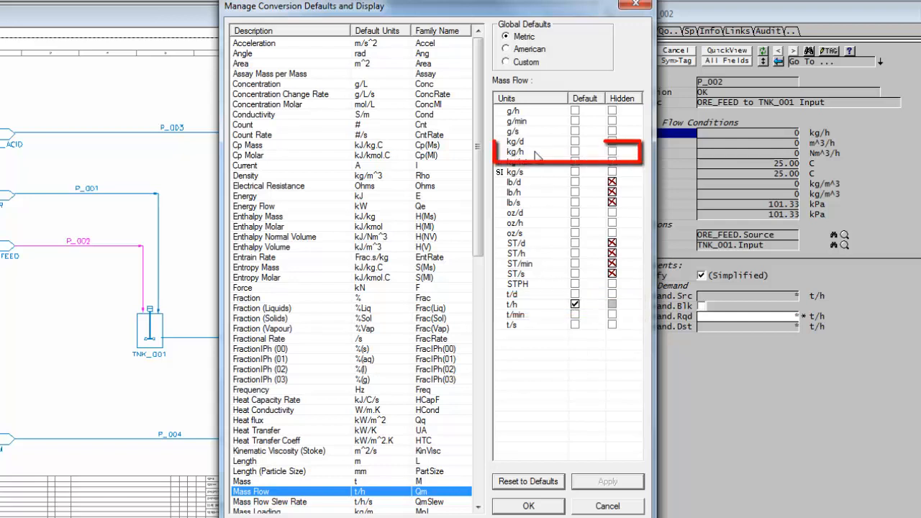
{"action": "left_click", "coordinate": [574, 153]}
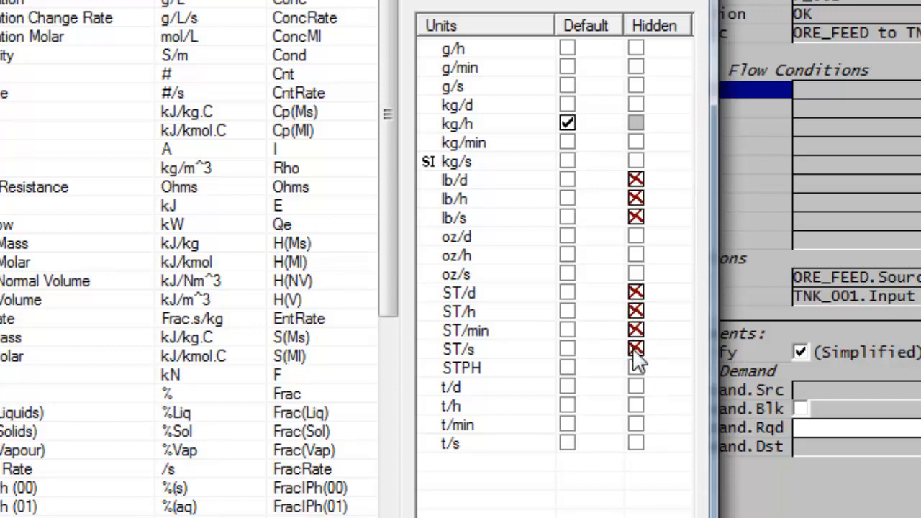
{"action": "left_click", "coordinate": [636, 350]}
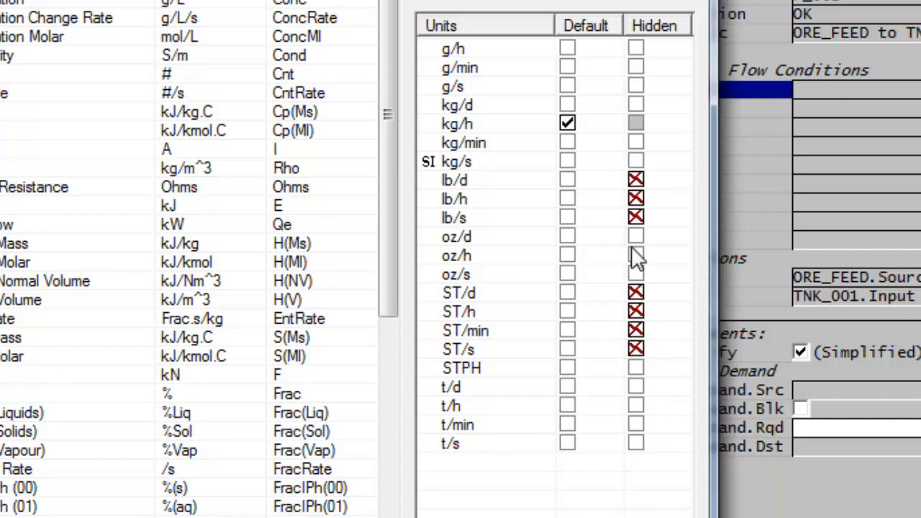
{"action": "left_click", "coordinate": [636, 235]}
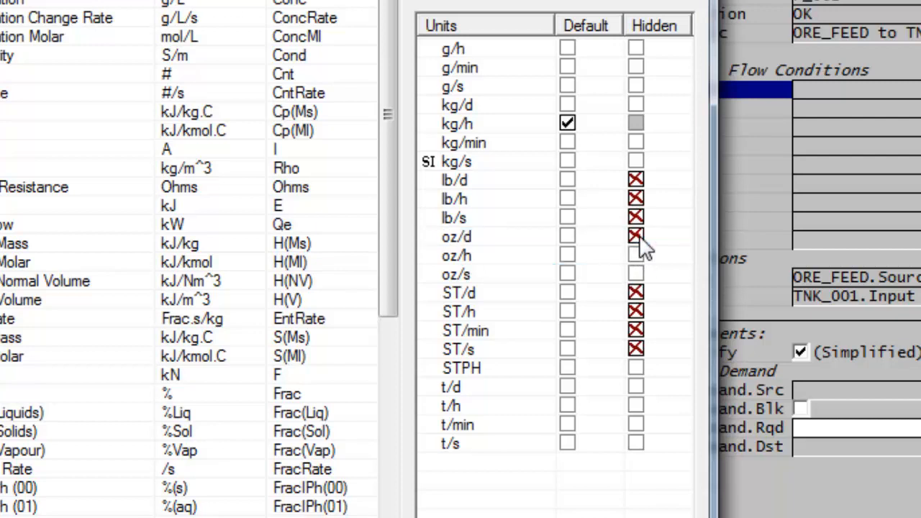
{"action": "left_click", "coordinate": [636, 256]}
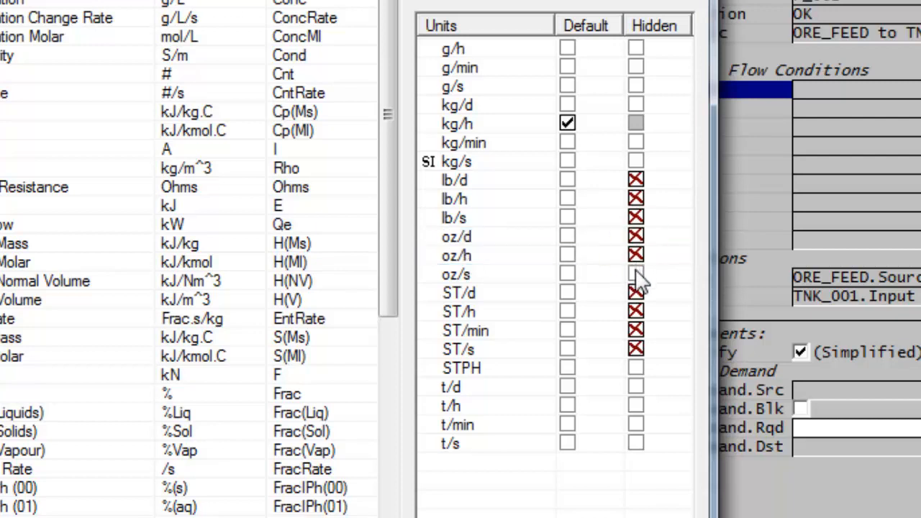
{"action": "left_click", "coordinate": [636, 274]}
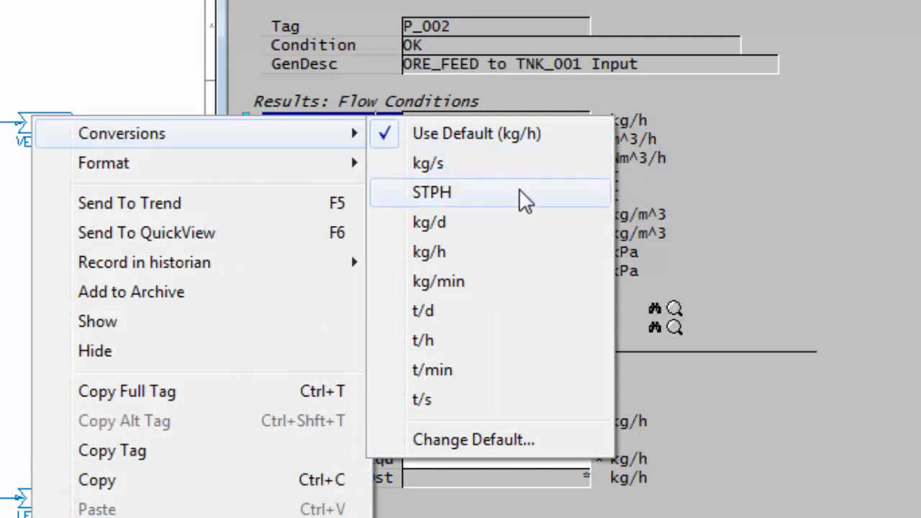
{"action": "mouse_move", "coordinate": [533, 271]}
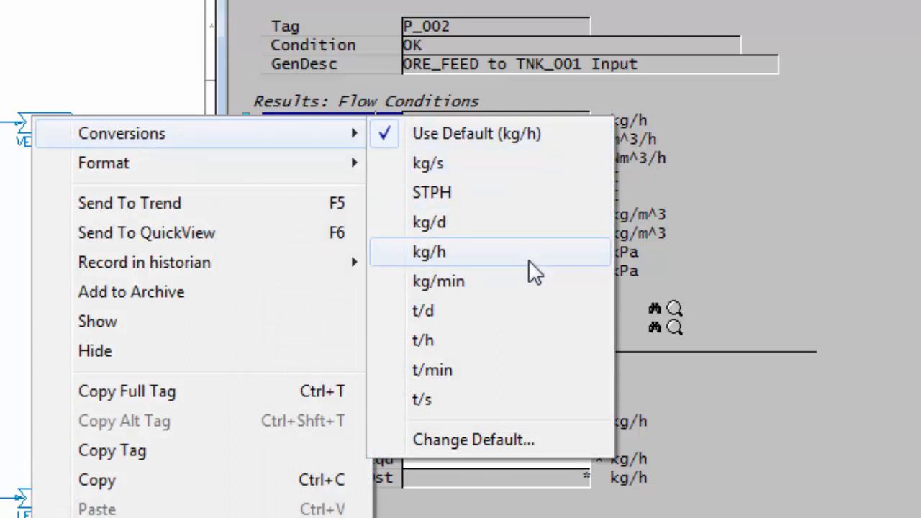
{"action": "mouse_move", "coordinate": [531, 368]}
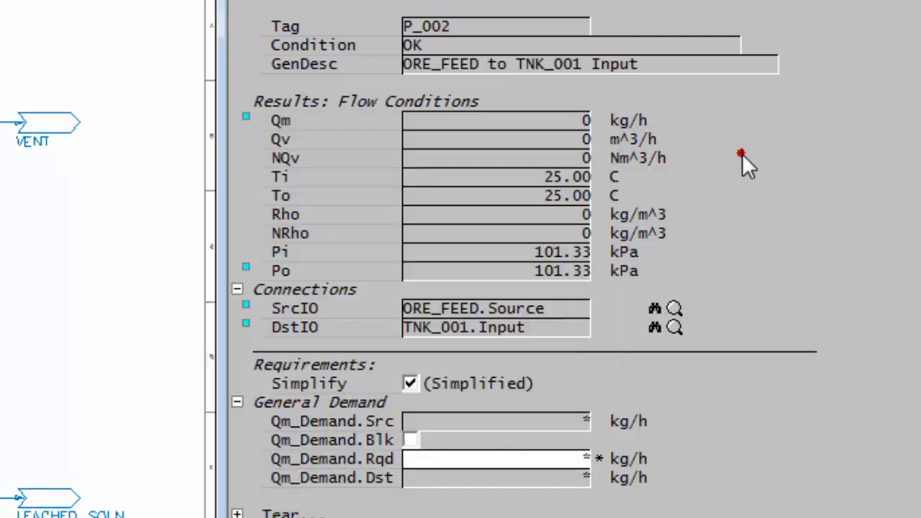
{"action": "mouse_move", "coordinate": [771, 243]}
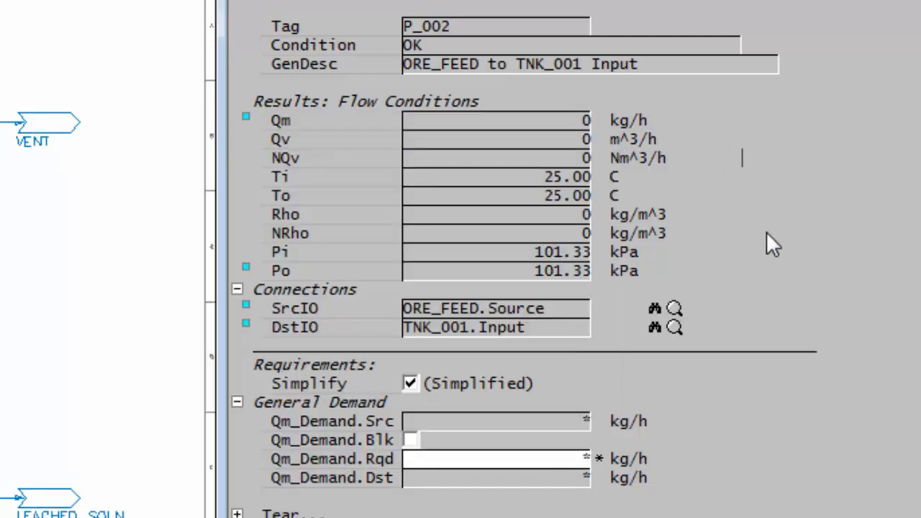
{"action": "mouse_move", "coordinate": [328, 188]}
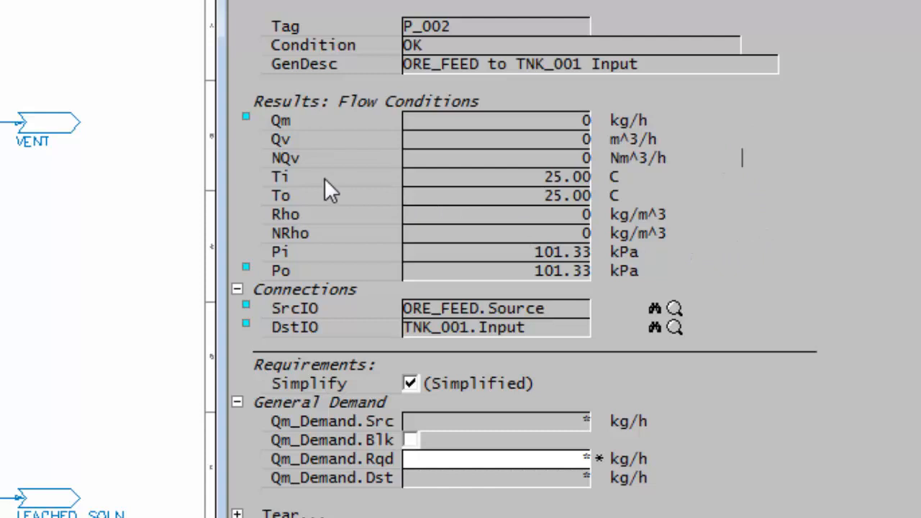
Unhide Fahrenheit in the temperature conversion defaults from the Ti field
{"action": "left_click", "coordinate": [280, 175]}
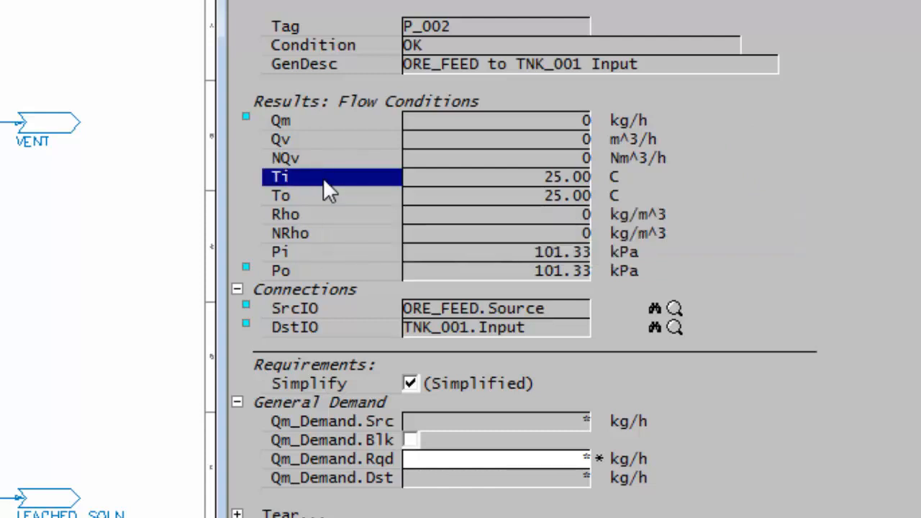
{"action": "right_click", "coordinate": [309, 175]}
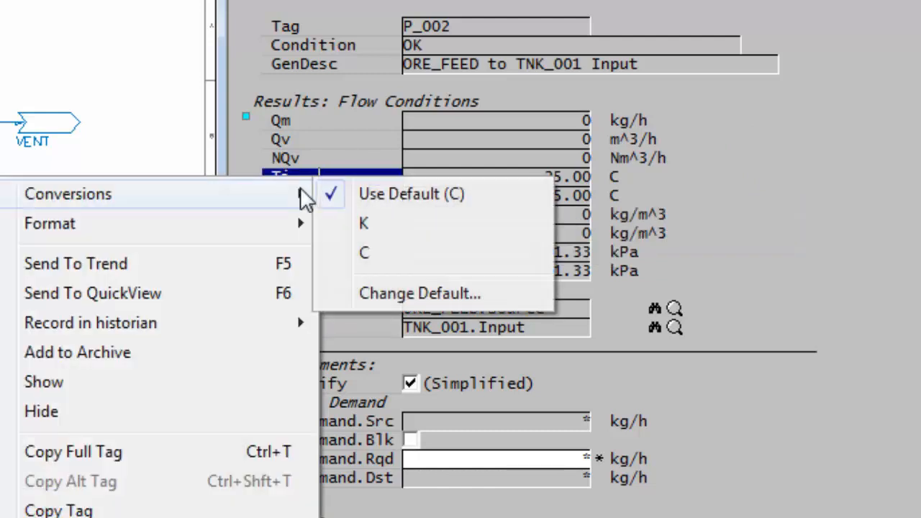
{"action": "mouse_move", "coordinate": [396, 223]}
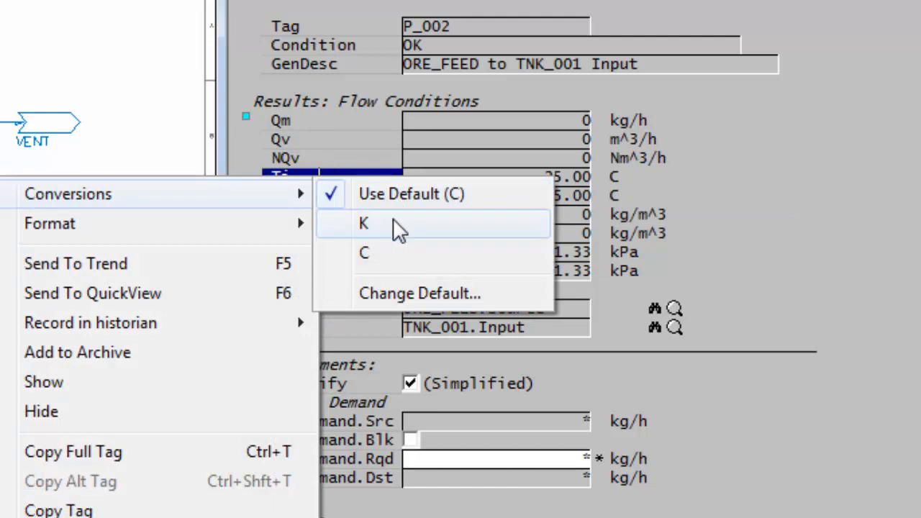
{"action": "mouse_move", "coordinate": [410, 293]}
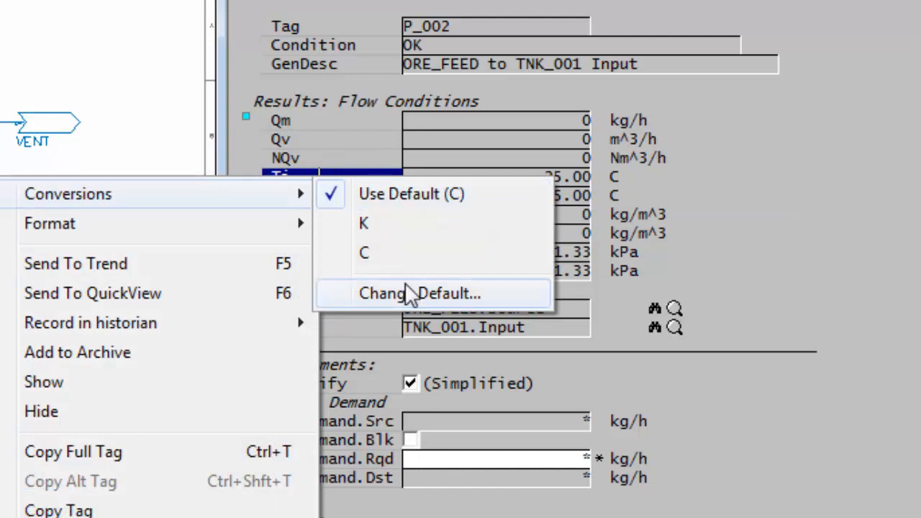
{"action": "left_click", "coordinate": [417, 293]}
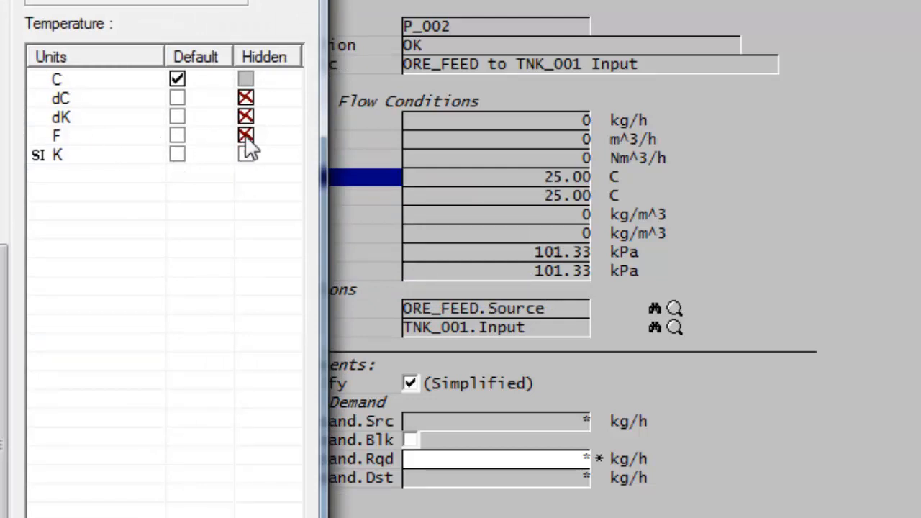
{"action": "left_click", "coordinate": [246, 135]}
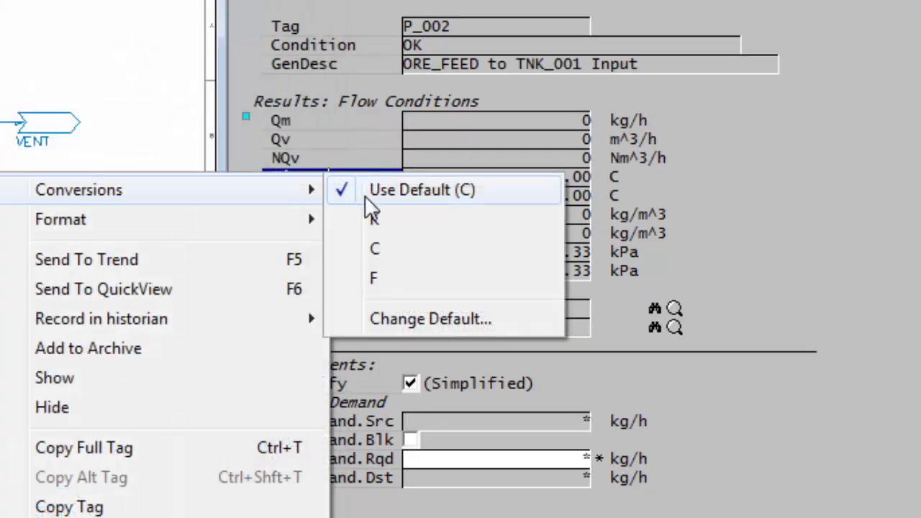
{"action": "mouse_move", "coordinate": [388, 279]}
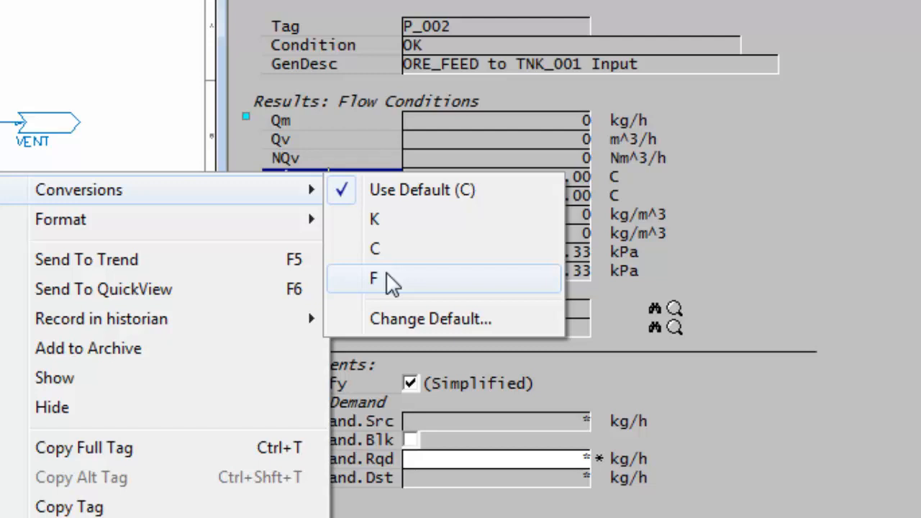
{"action": "mouse_move", "coordinate": [755, 264]}
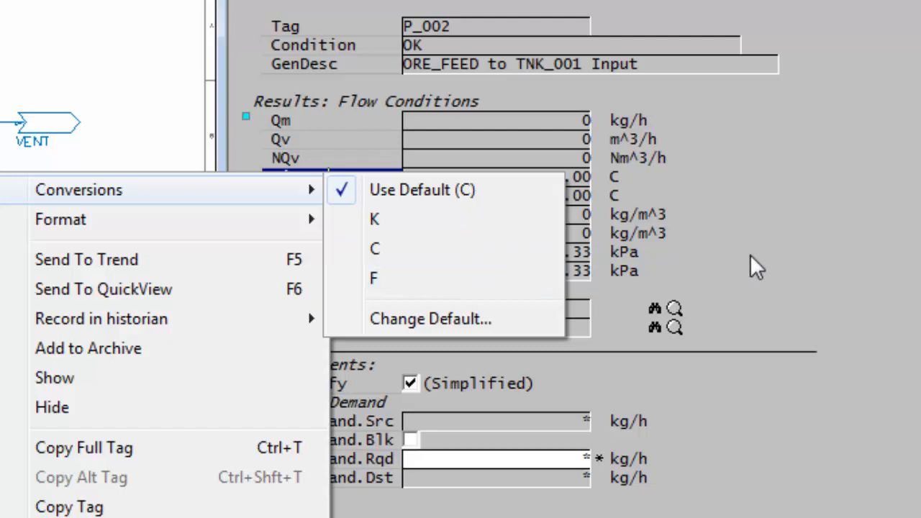